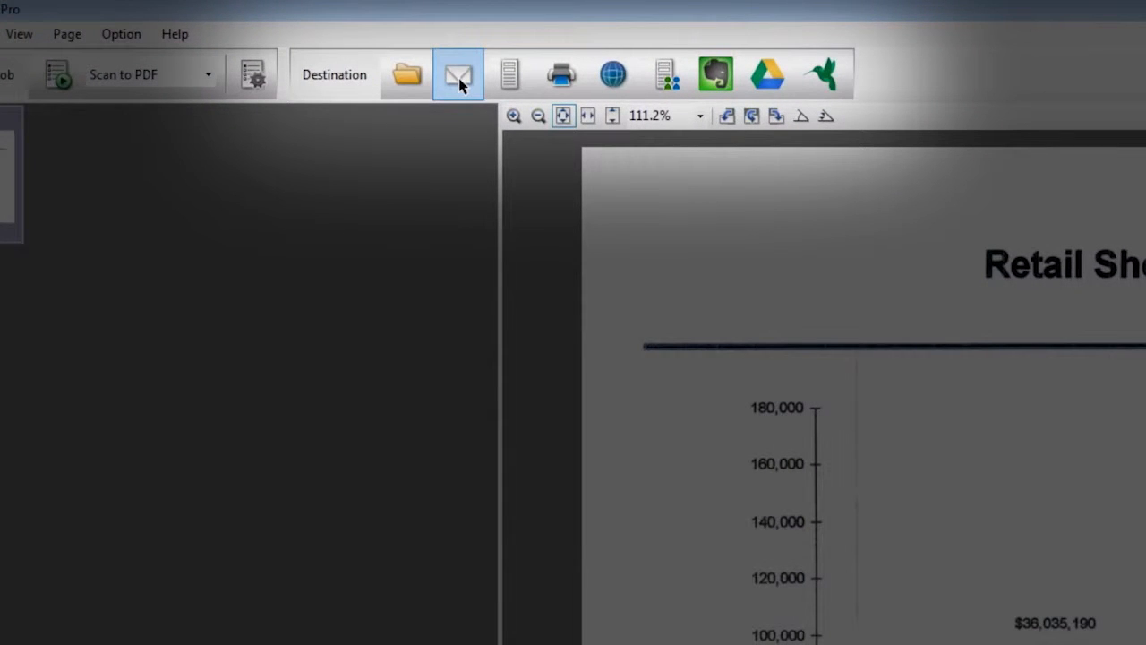
click(459, 75)
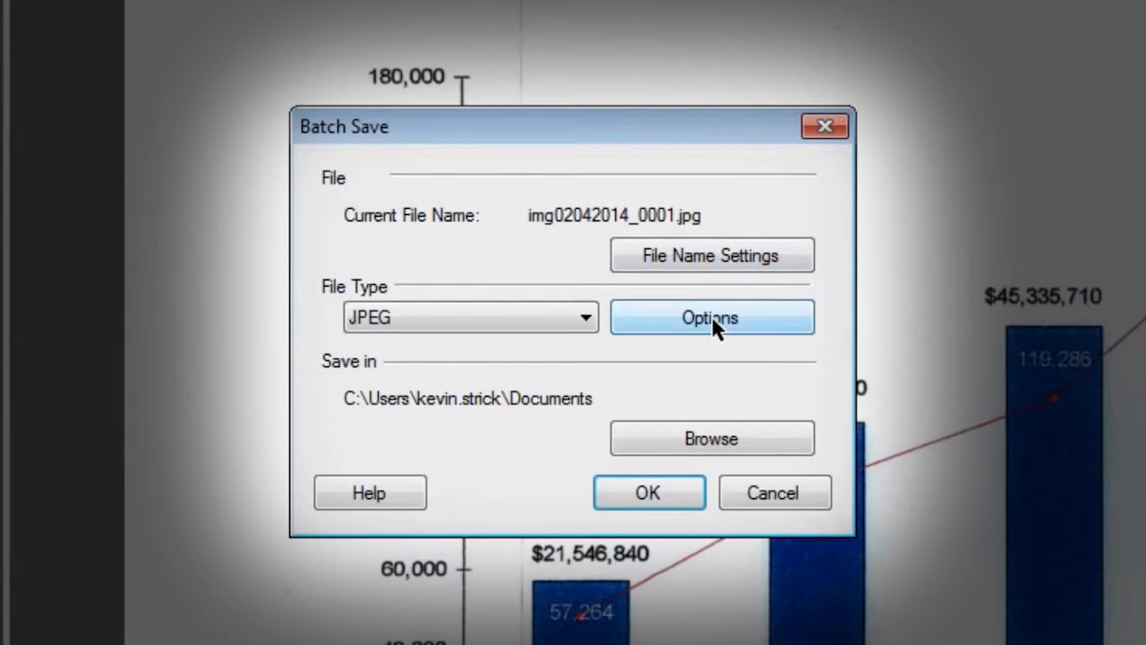
mouse_move(648, 493)
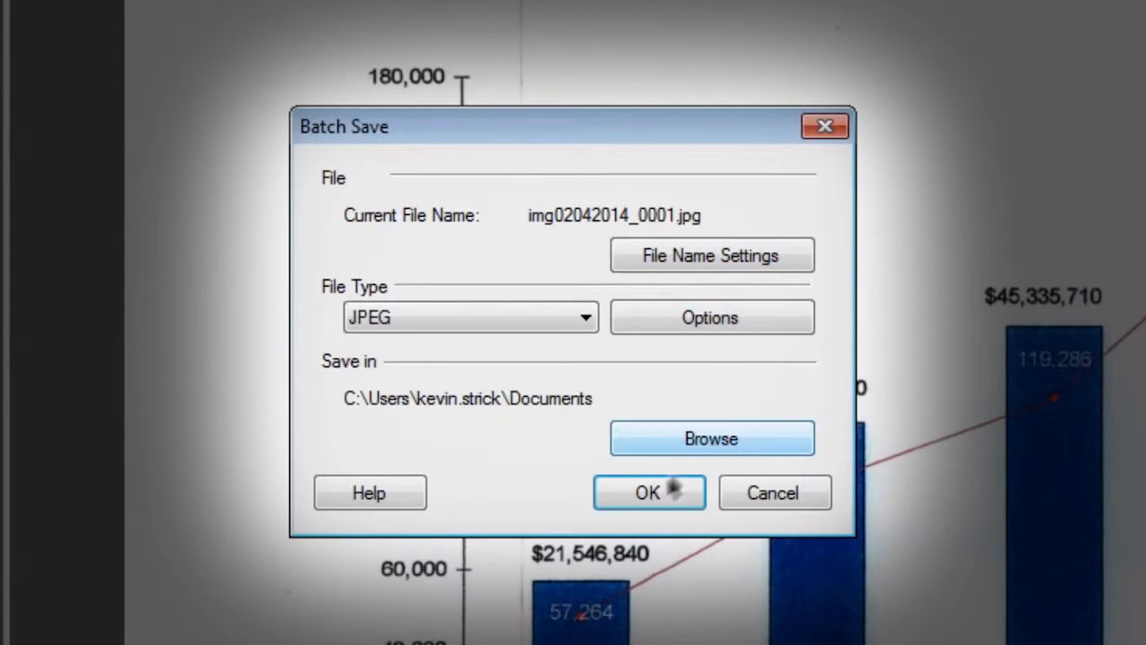
click(648, 492)
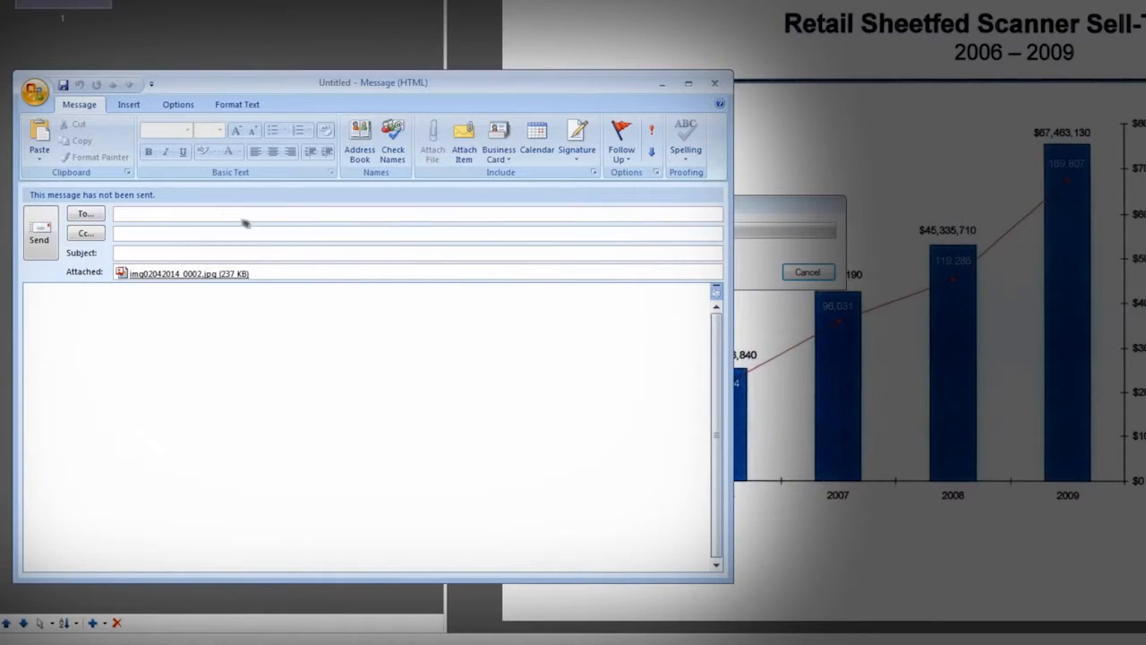
text(exampleemail@epson.com;)
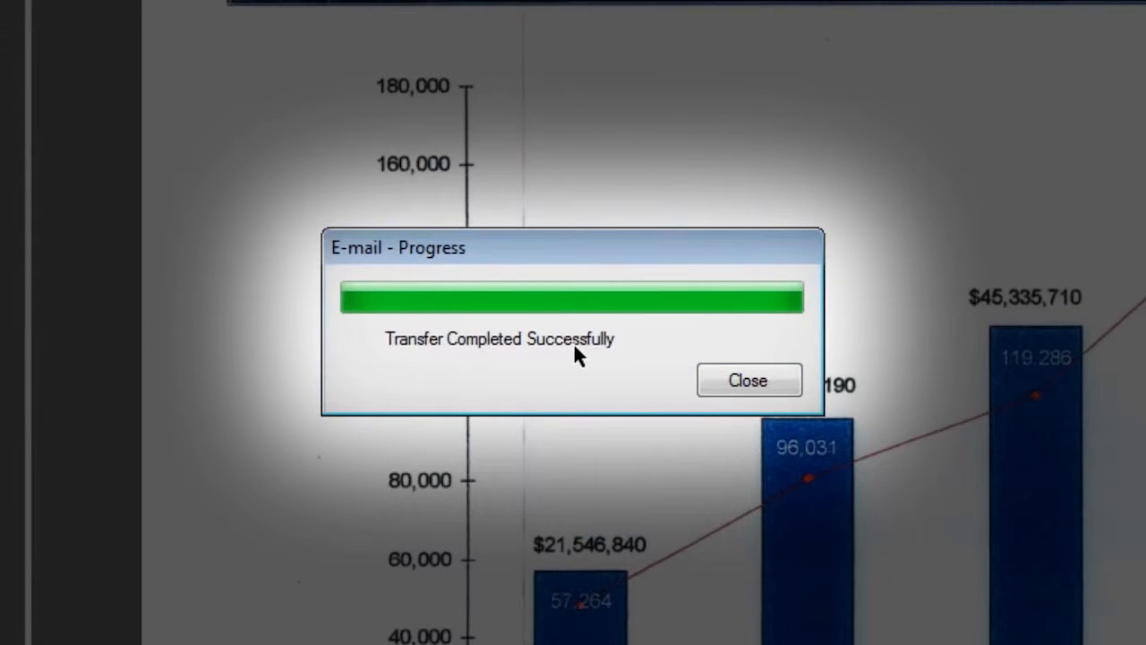
click(749, 380)
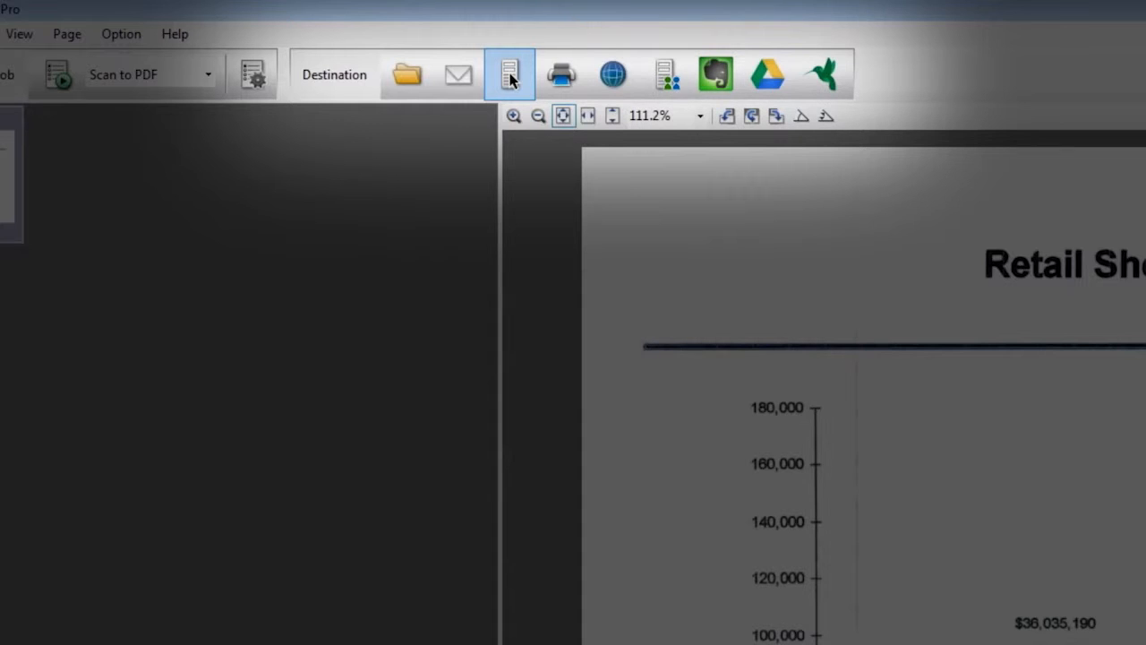
Step: Upload the chart as a JPEG to the Example FTP server with PASV transfer enabled
click(509, 76)
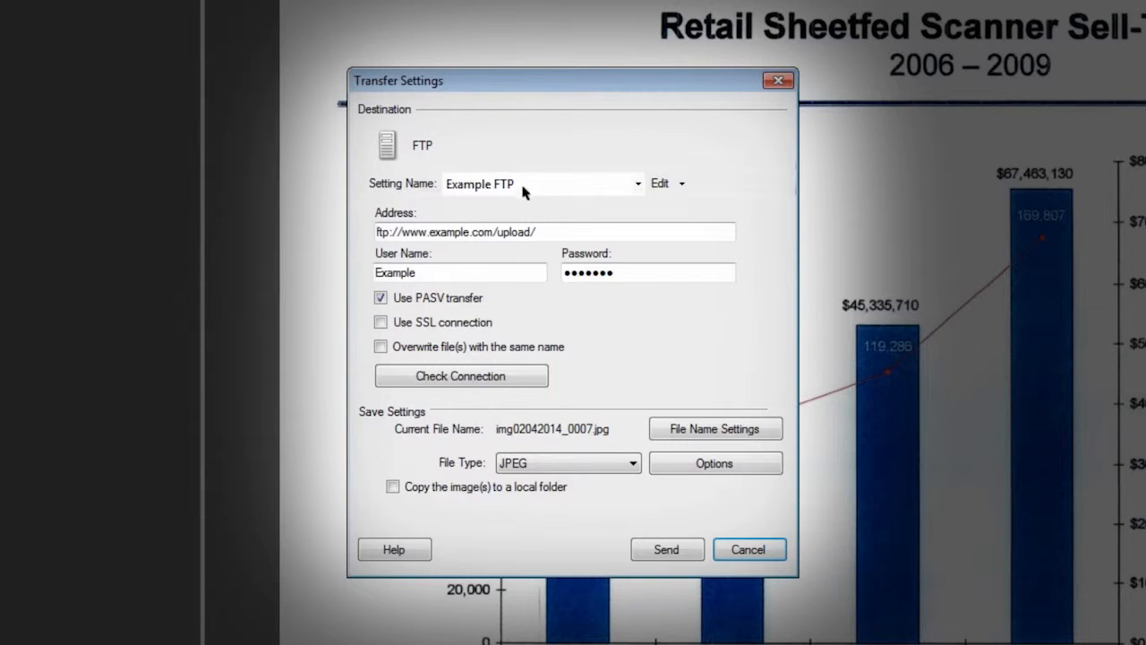
mouse_move(422, 276)
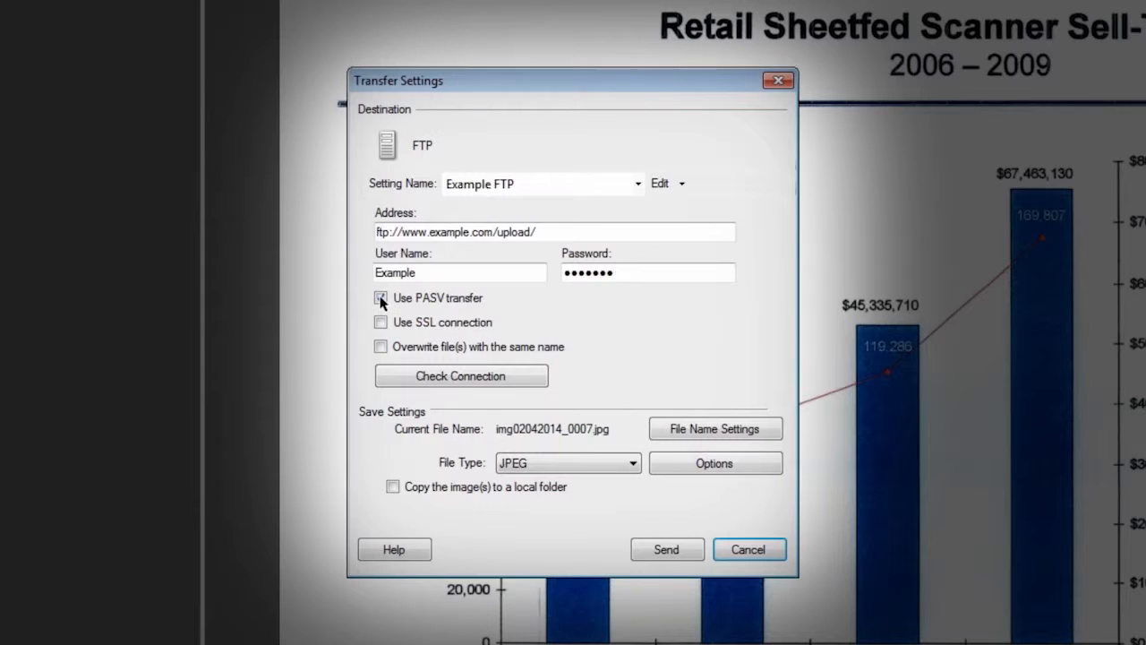
click(380, 298)
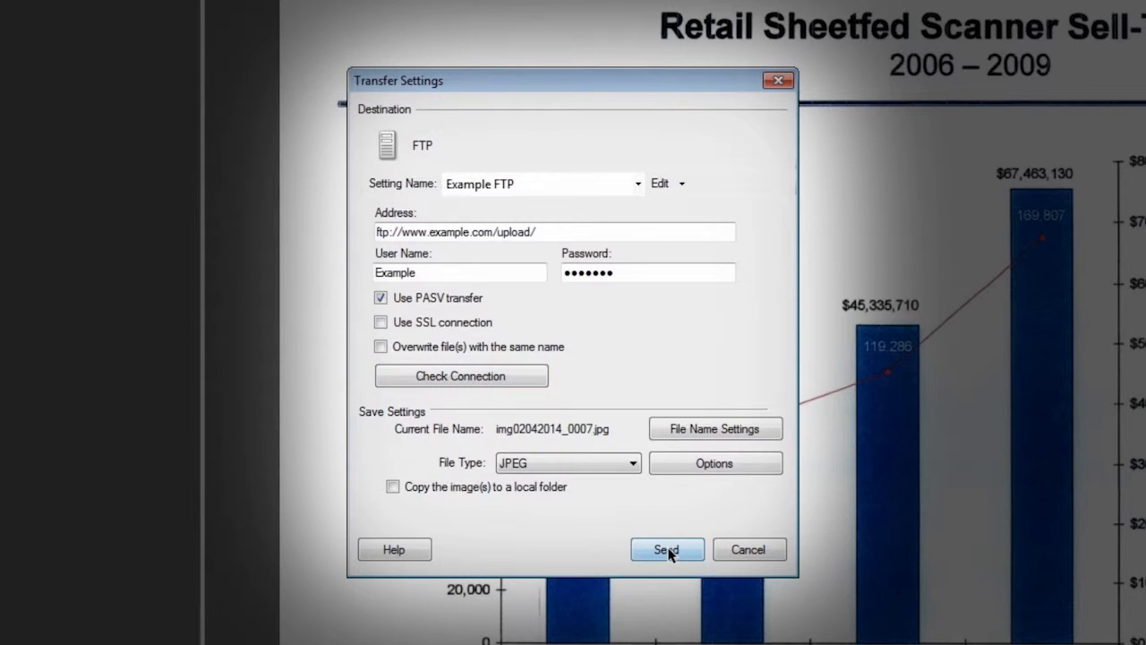
click(667, 548)
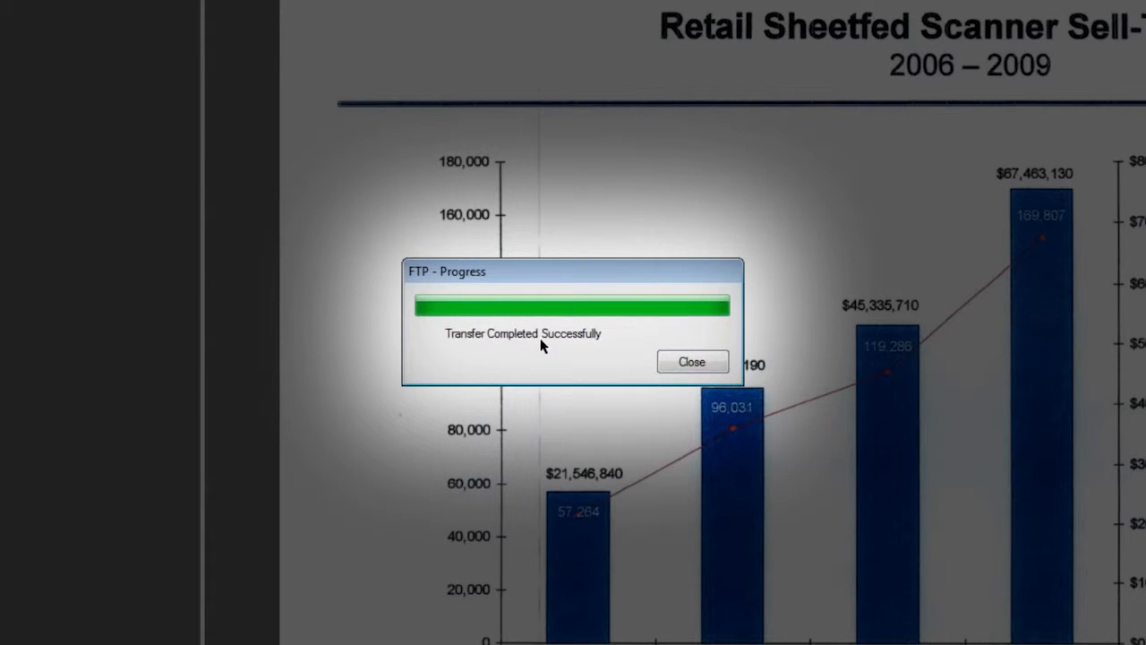
click(692, 362)
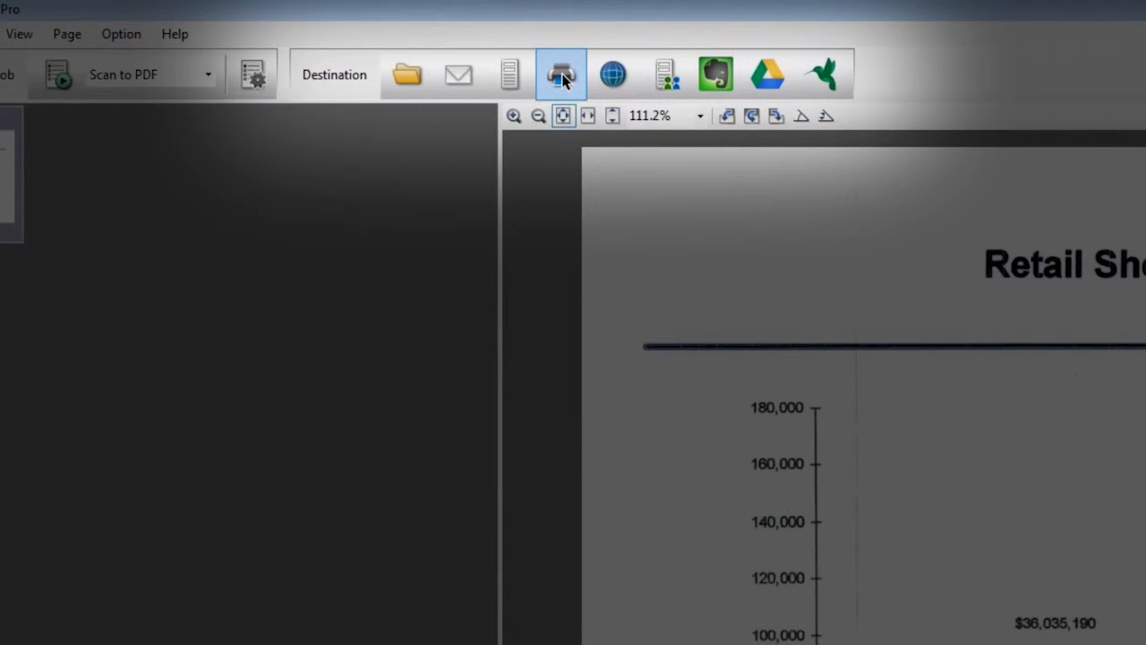
Step: Print one copy of the chart on the Artisan 830 and dismiss the progress notice
click(562, 75)
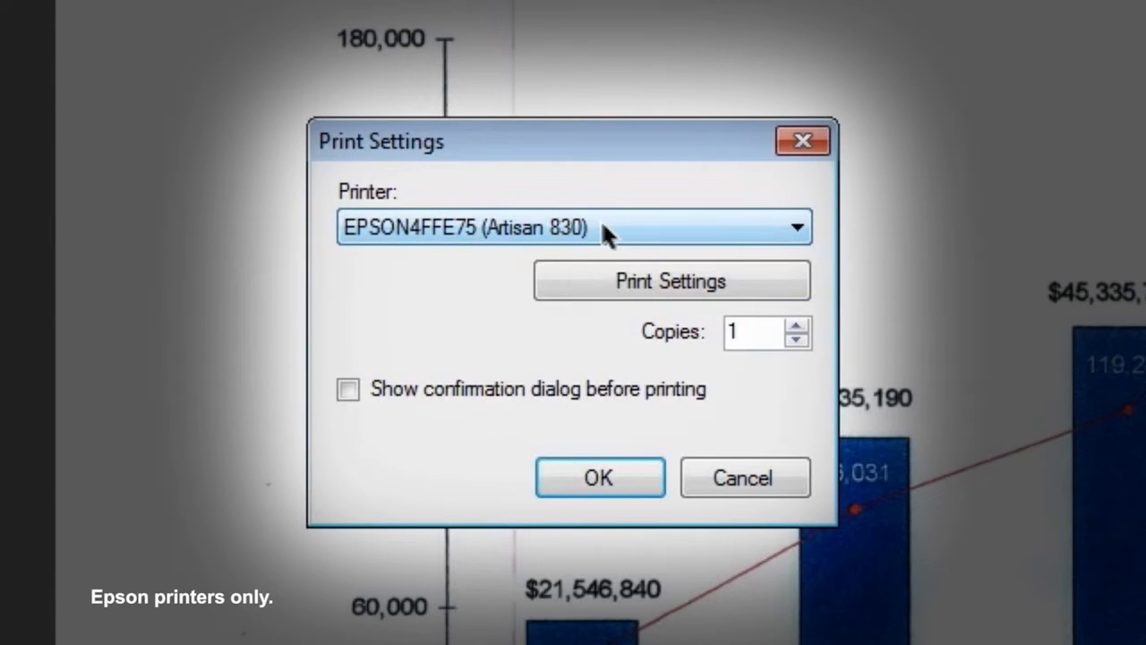
click(598, 476)
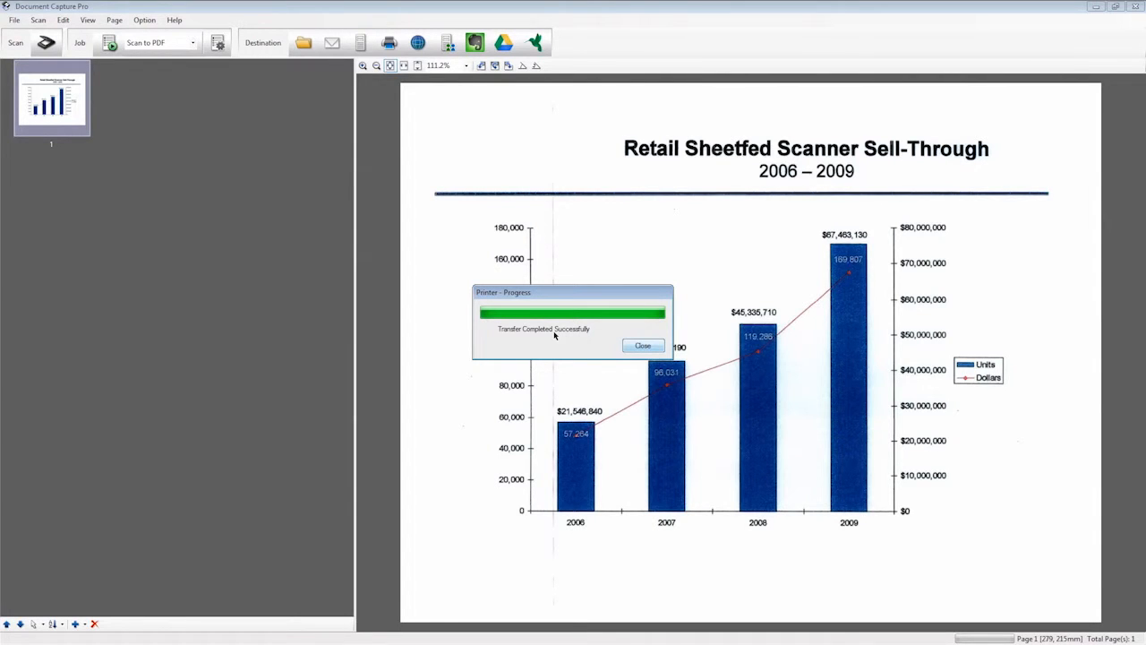
click(643, 346)
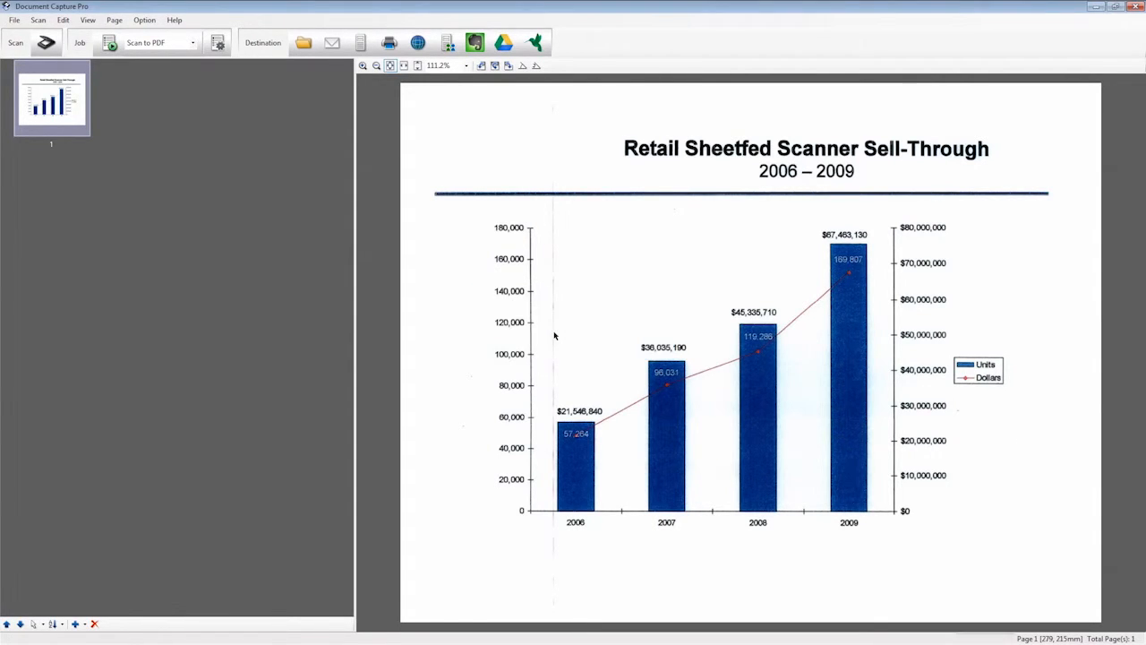